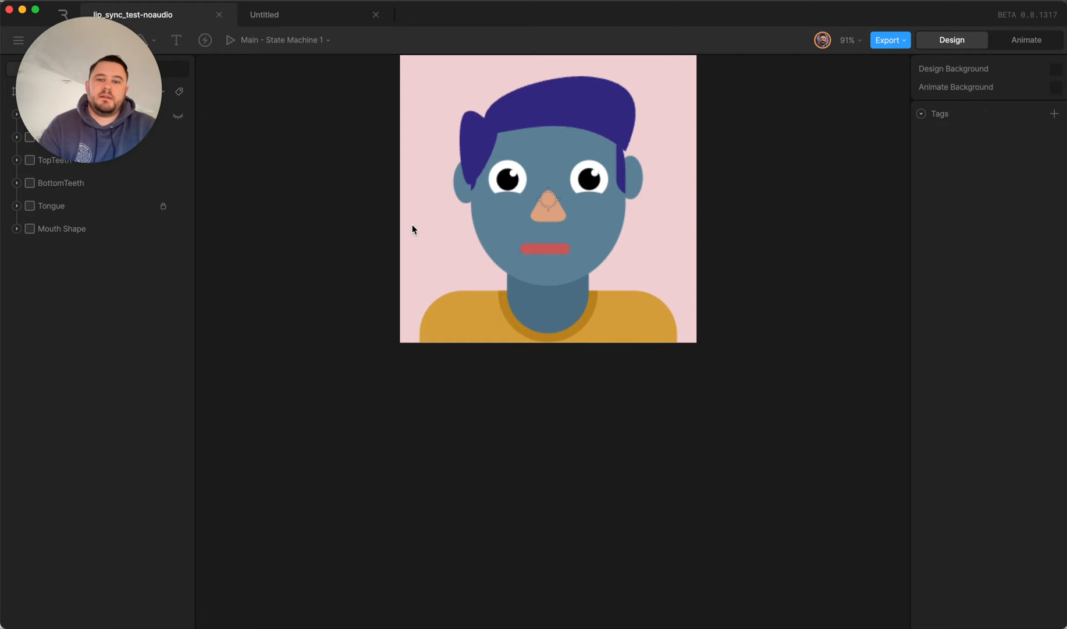
Preview the mouth artboard's 1-Ah, 2-D and 3-Ee viseme animations in Animate mode
{"action": "left_click", "coordinate": [1025, 39]}
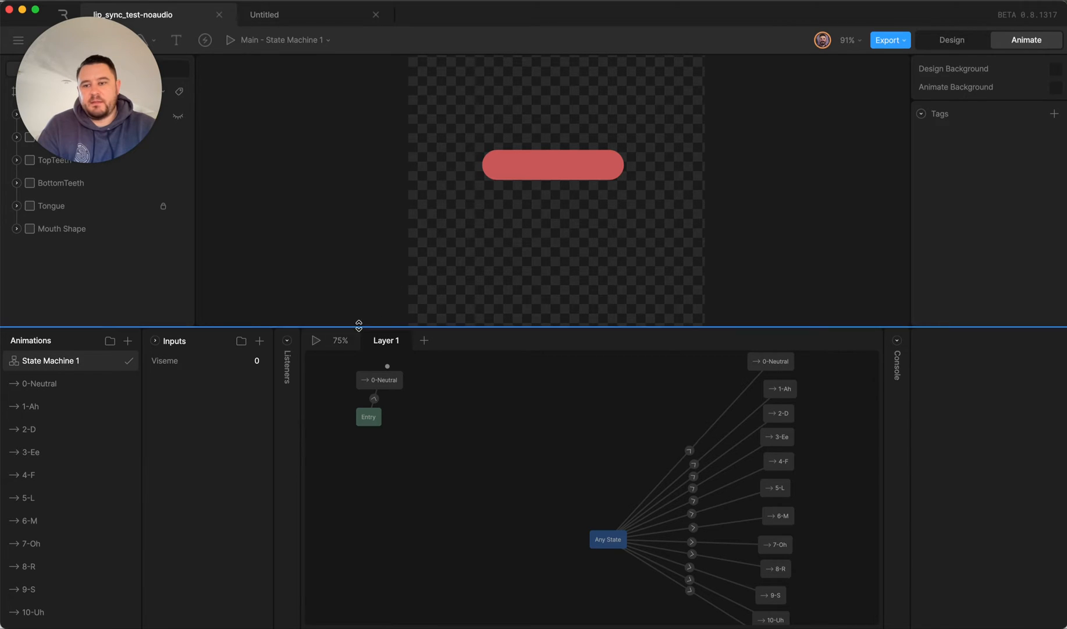
{"action": "left_click", "coordinate": [30, 406]}
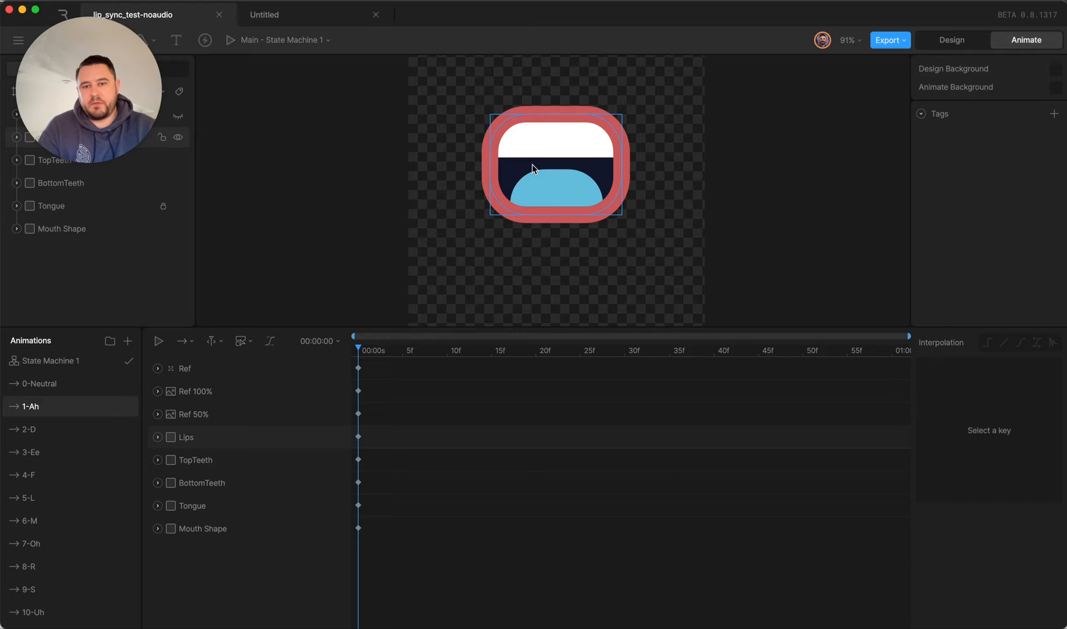
{"action": "left_click", "coordinate": [30, 429]}
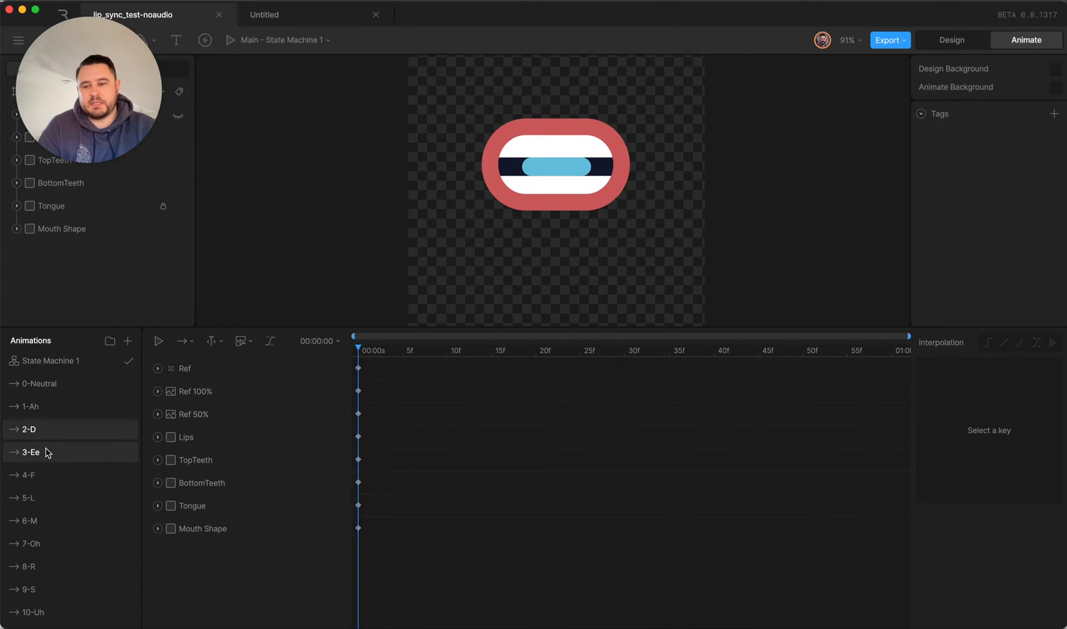
{"action": "left_click", "coordinate": [31, 452]}
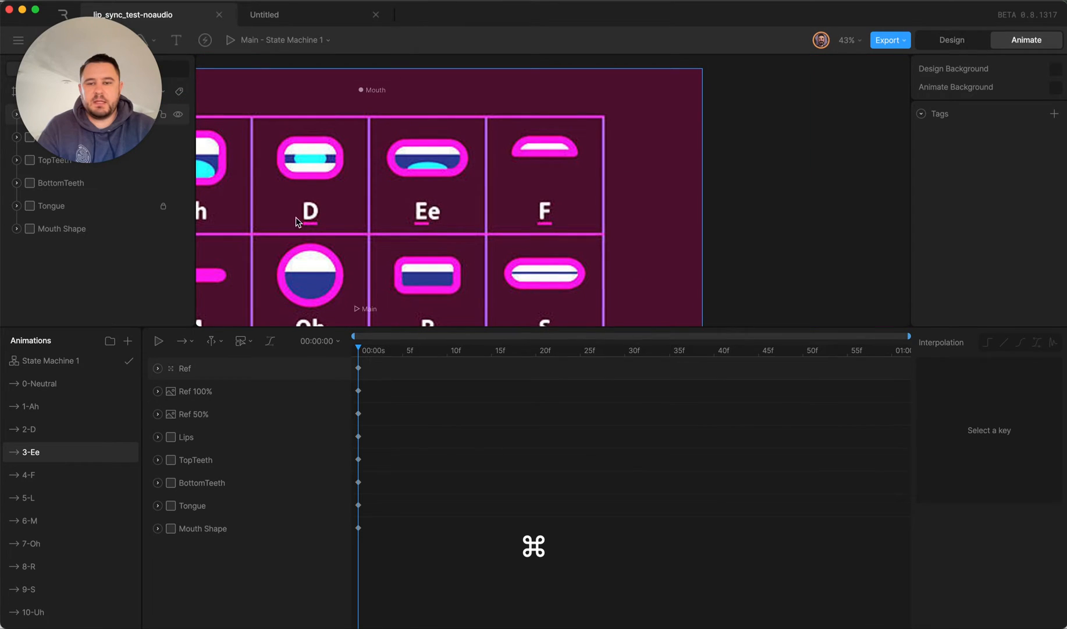
{"action": "scroll", "scroll_direction": "down", "scroll_amount": 3}
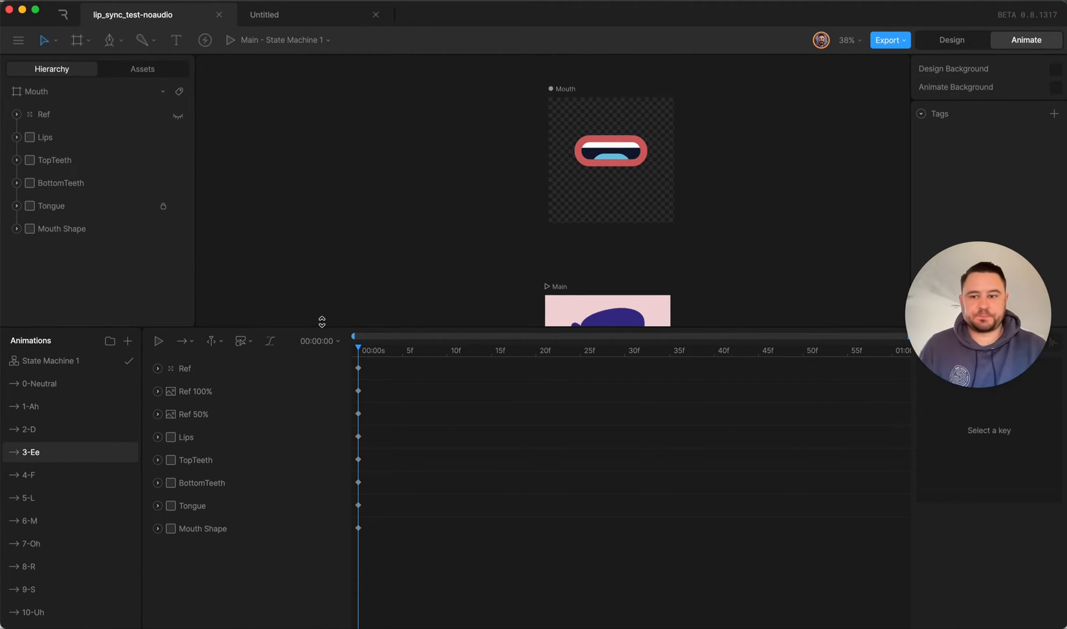
Run State Machine 1 and inspect the Viseme condition on the transition into 0-Neutral
{"action": "left_click", "coordinate": [49, 360]}
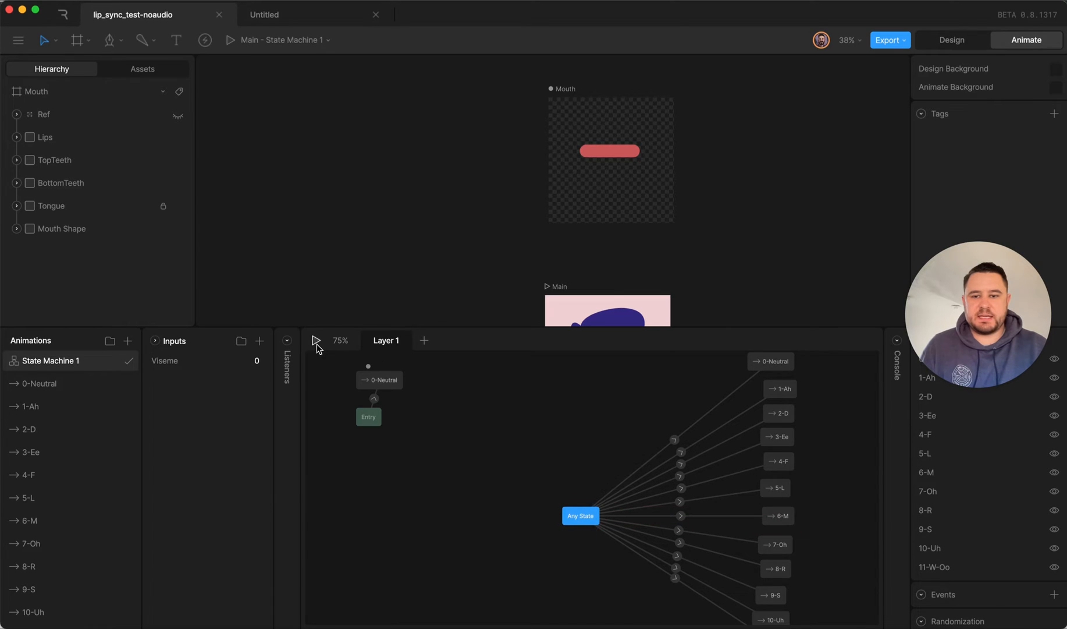
{"action": "left_click", "coordinate": [315, 341]}
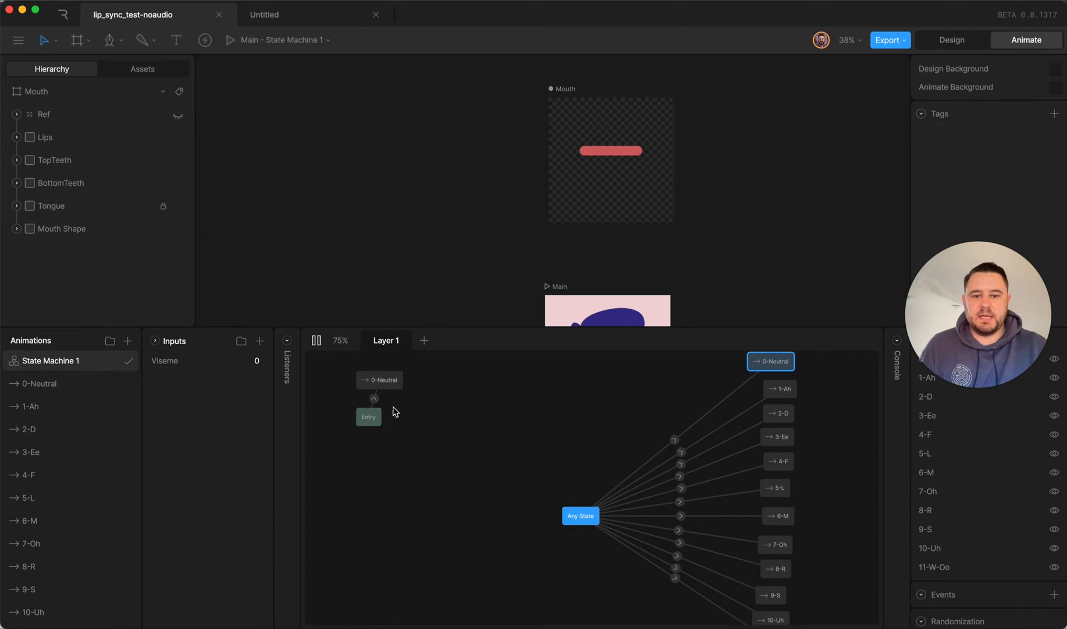
{"action": "mouse_move", "coordinate": [604, 238]}
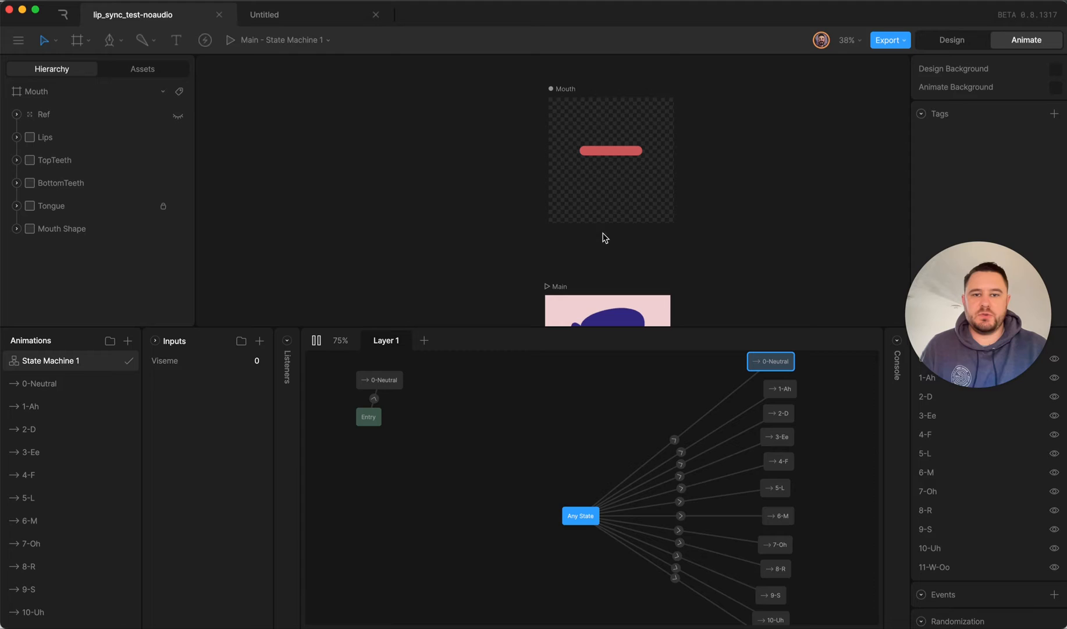
{"action": "mouse_move", "coordinate": [679, 441]}
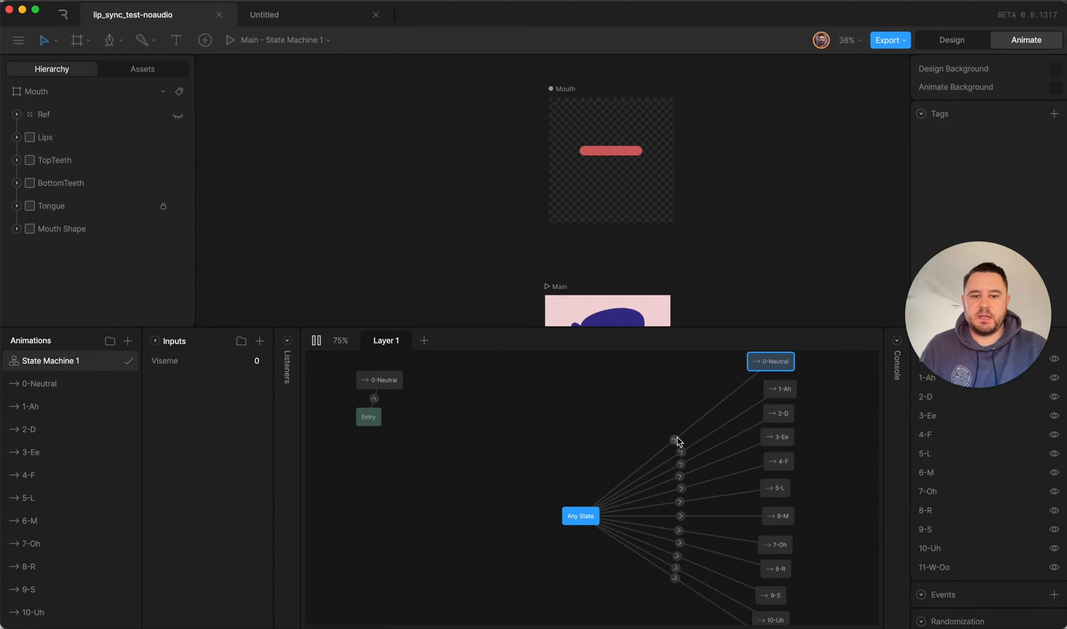
{"action": "left_click", "coordinate": [675, 439]}
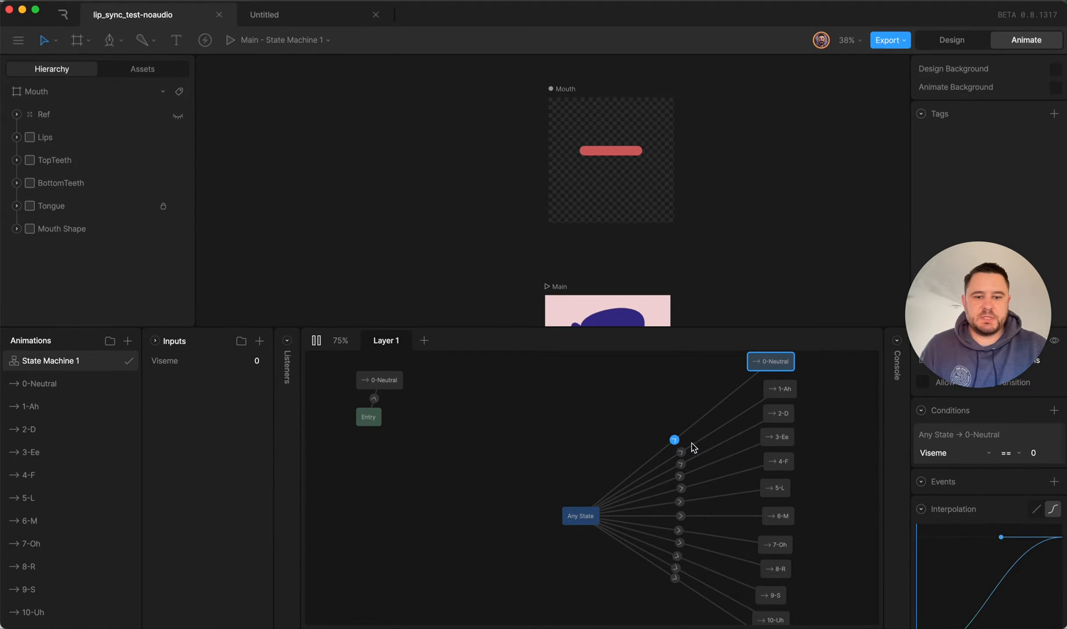
Set the Viseme input to 3 to switch the mouth shape, then stop playback
{"action": "left_click", "coordinate": [680, 464]}
{"action": "type", "text": "1"}
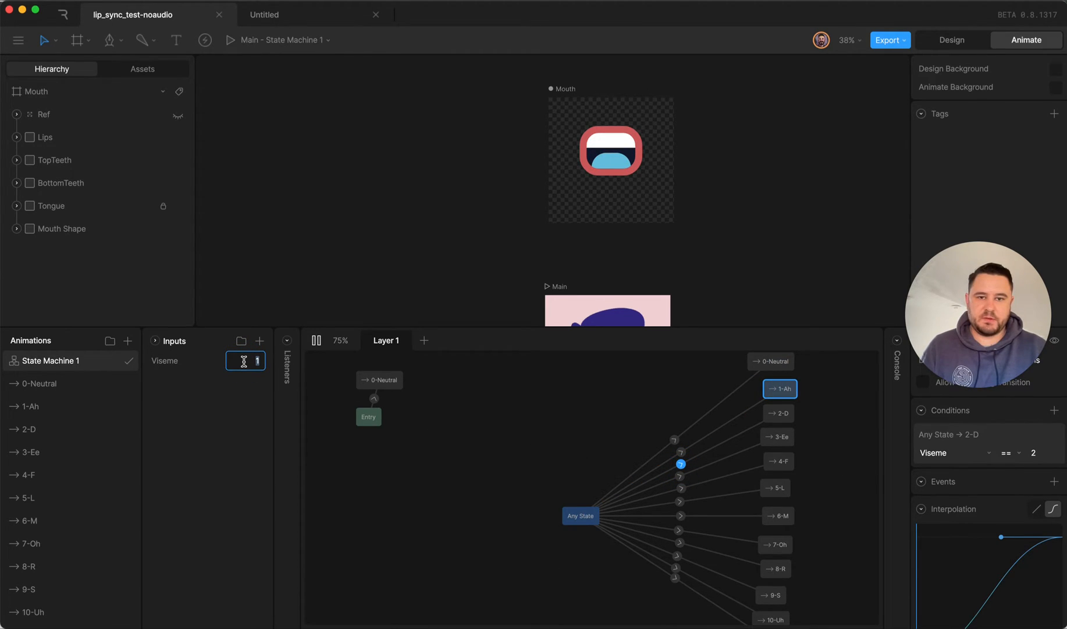
{"action": "type", "text": "3"}
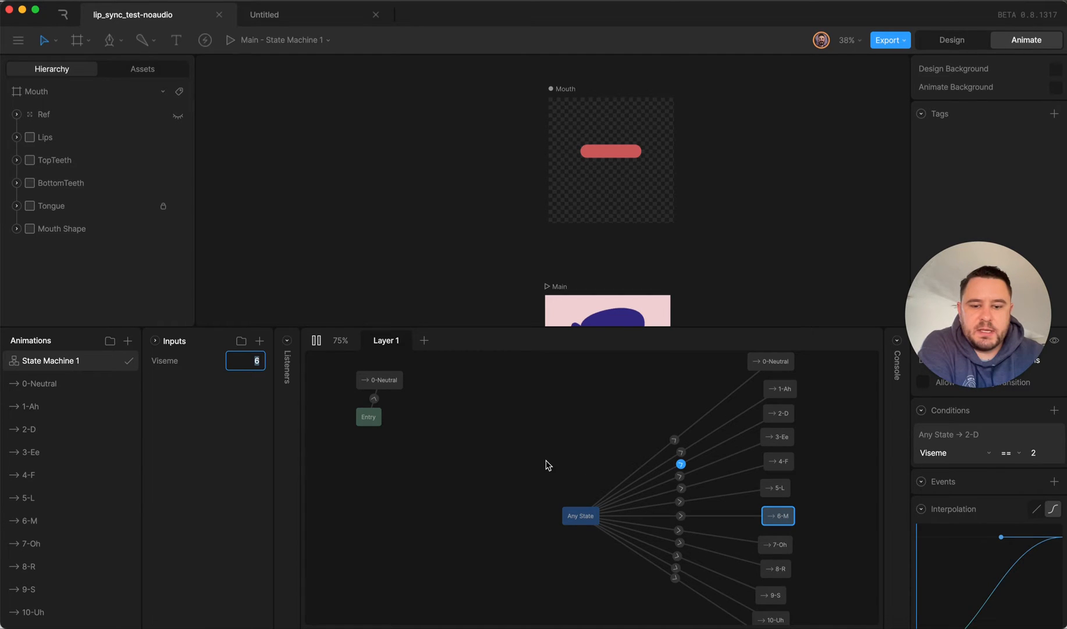
{"action": "mouse_move", "coordinate": [325, 357]}
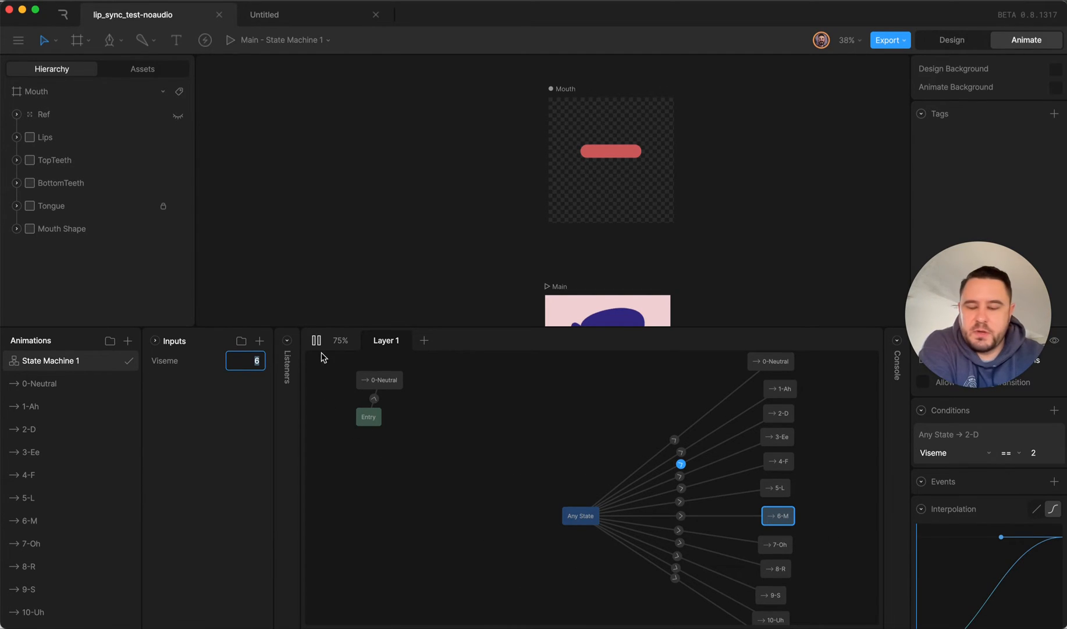
{"action": "left_click", "coordinate": [316, 340]}
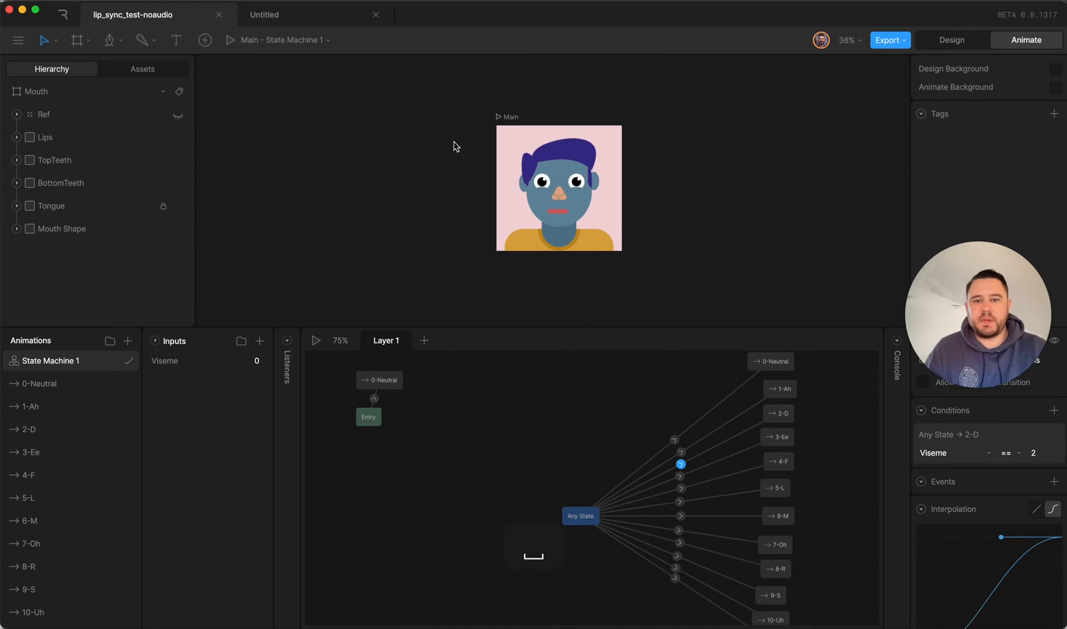
Return to the Main artboard, select the nested Mouth and view it in Animate mode
{"action": "left_click", "coordinate": [952, 39]}
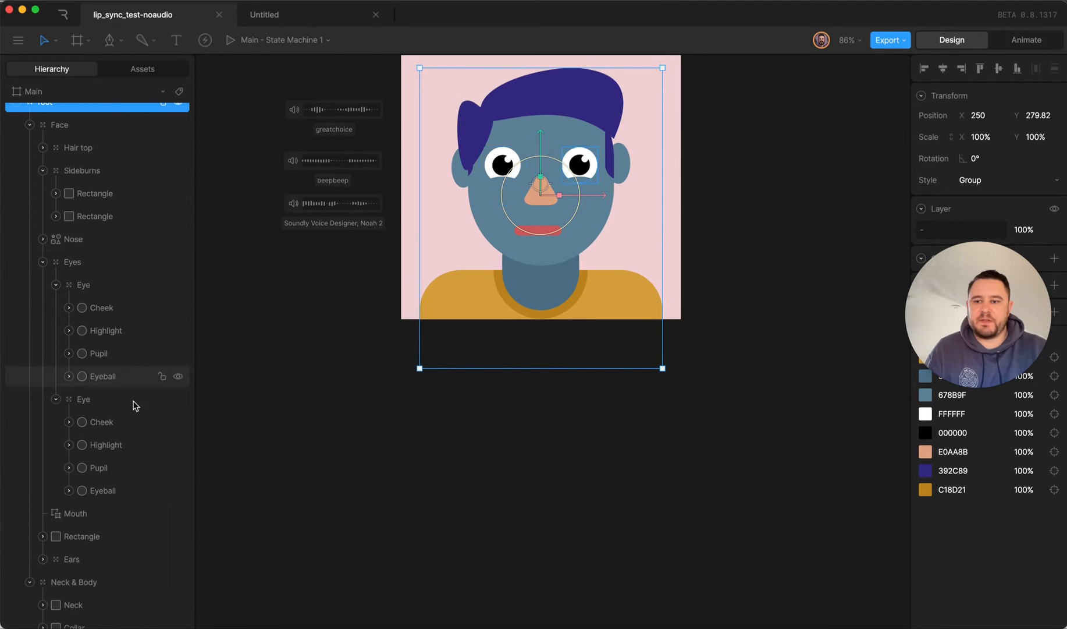
{"action": "left_click", "coordinate": [74, 513]}
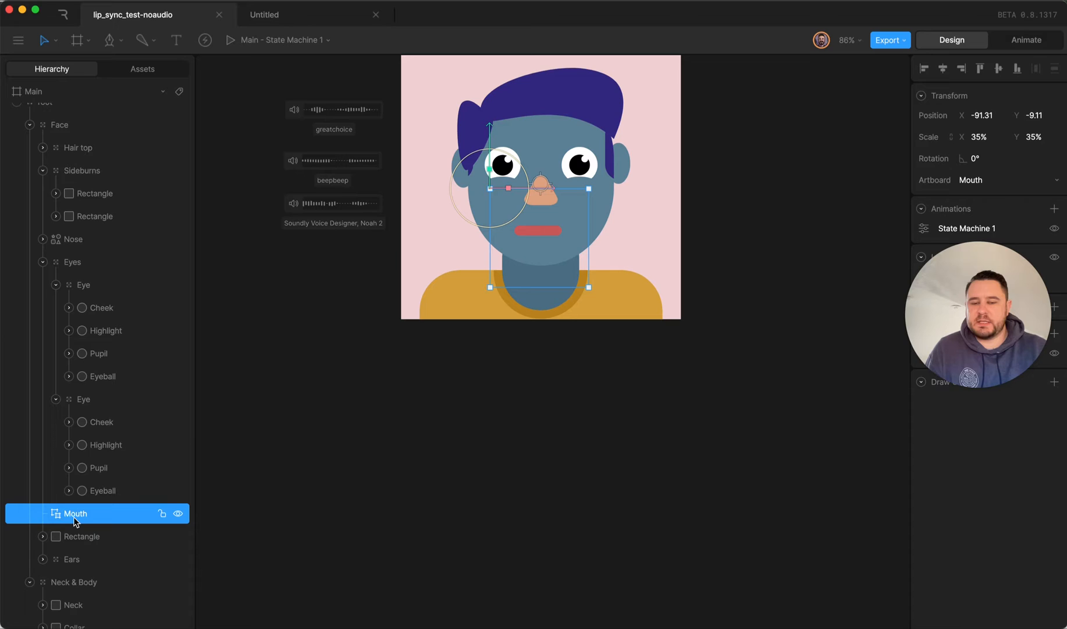
{"action": "mouse_move", "coordinate": [368, 446]}
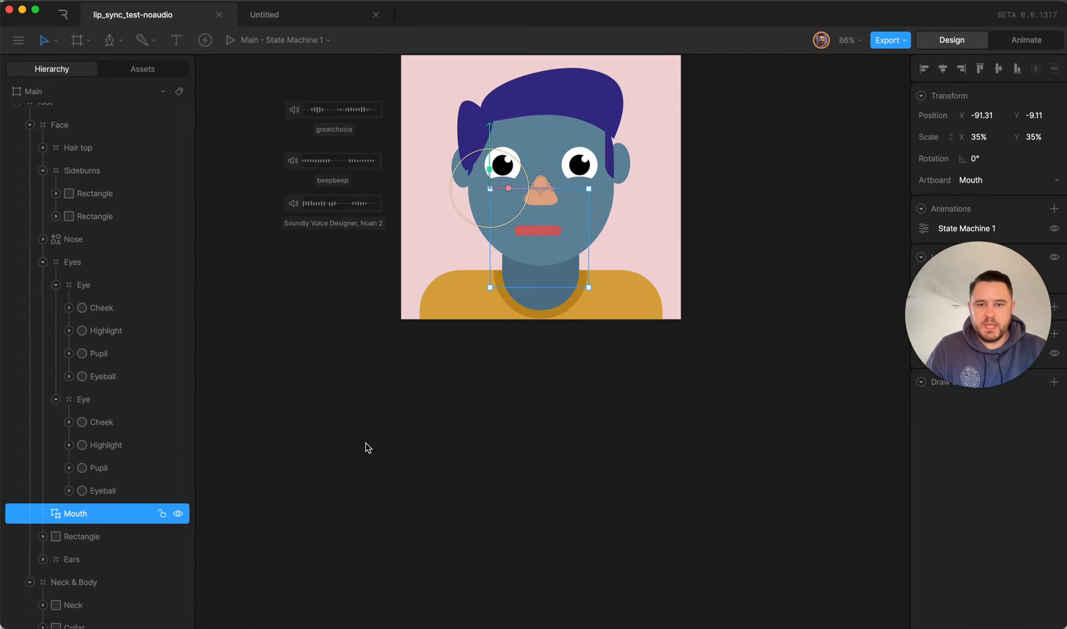
{"action": "left_click", "coordinate": [1025, 40]}
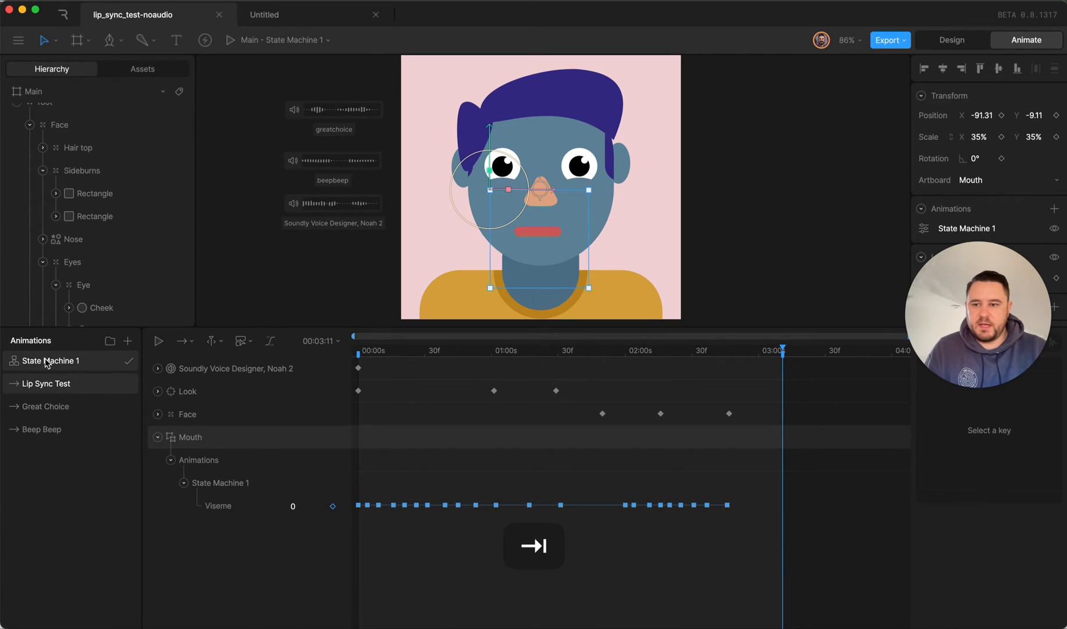
{"action": "left_click", "coordinate": [51, 359]}
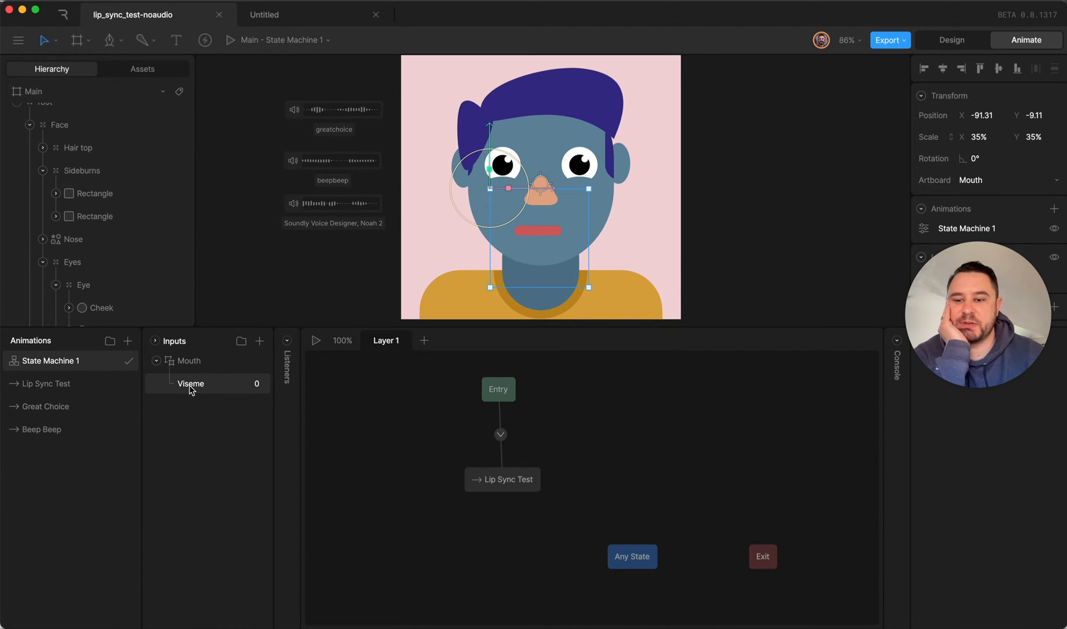
{"action": "mouse_move", "coordinate": [320, 342]}
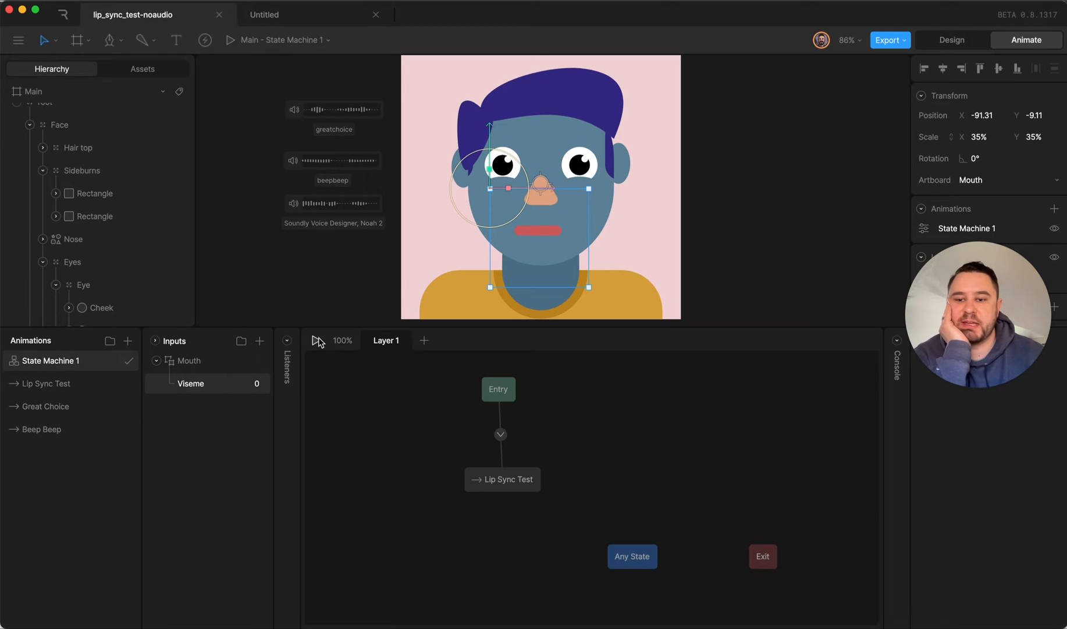
{"action": "mouse_move", "coordinate": [517, 451]}
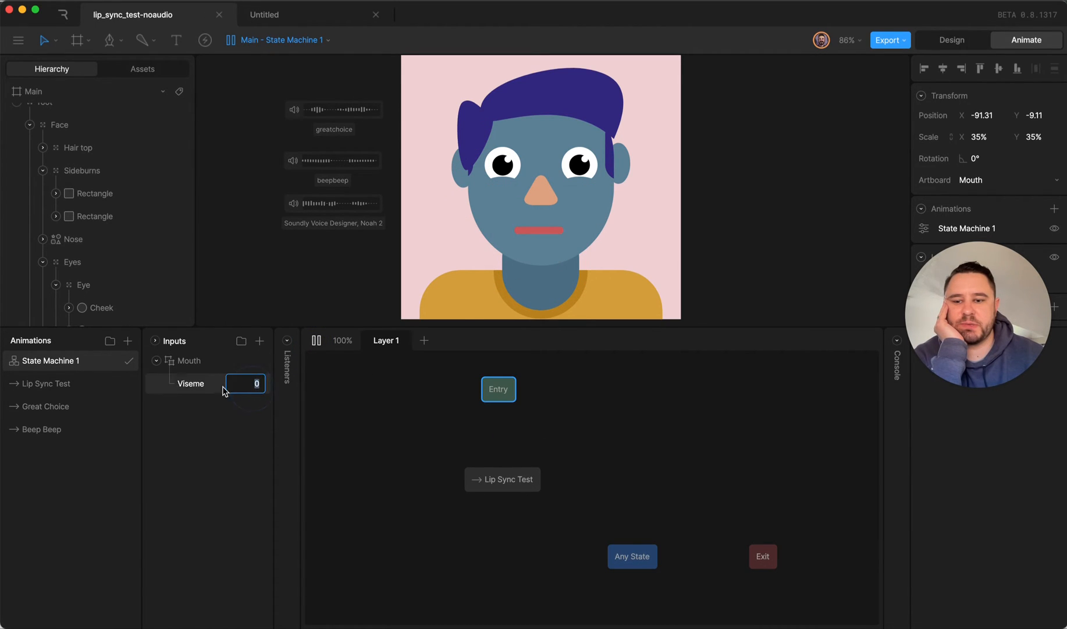
{"action": "type", "text": "1"}
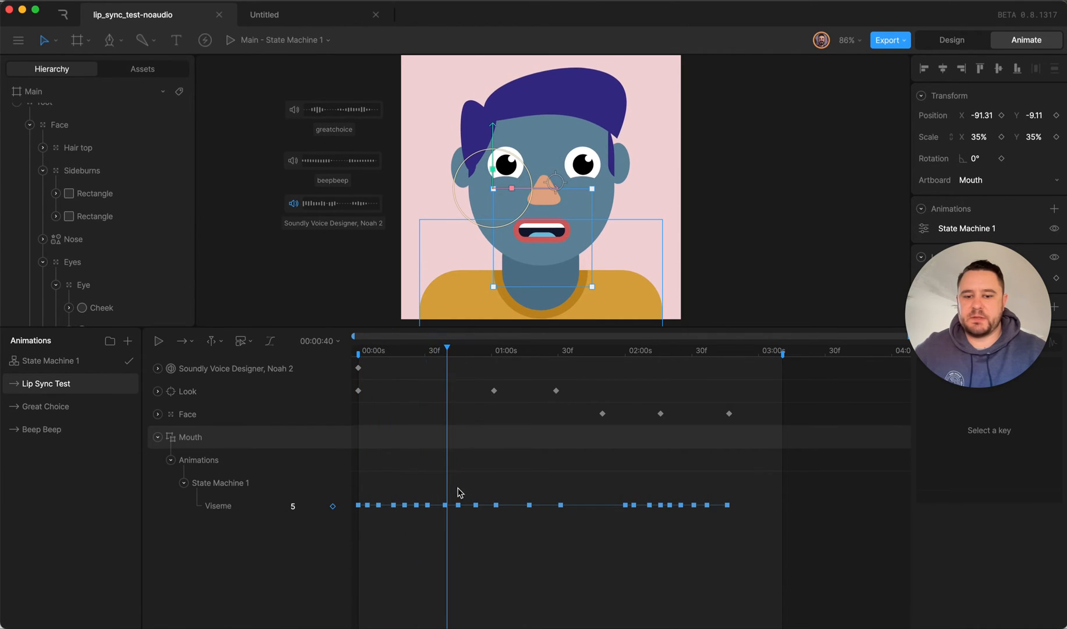
Select the Soundly Voice Designer audio layer with the playhead back at the start
{"action": "left_click", "coordinate": [73, 177]}
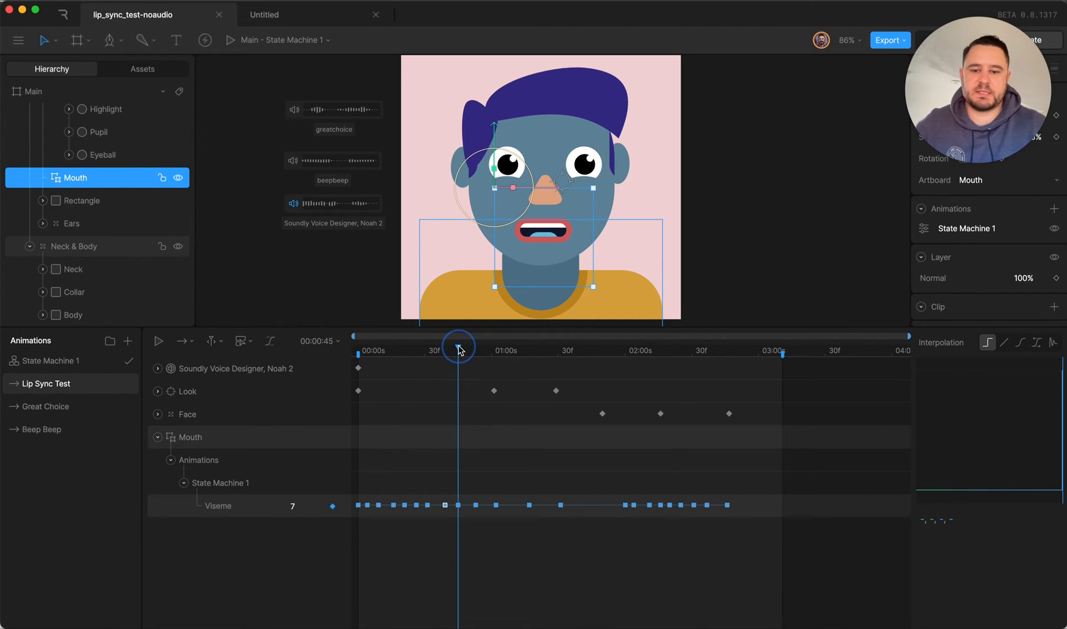
{"action": "mouse_move", "coordinate": [415, 558]}
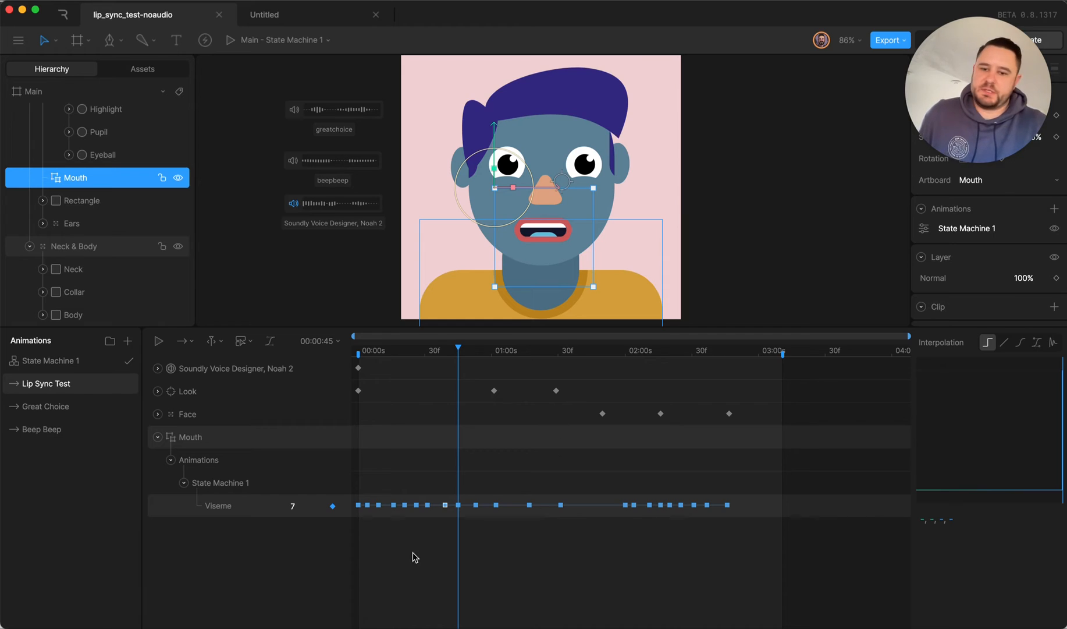
{"action": "mouse_move", "coordinate": [468, 519]}
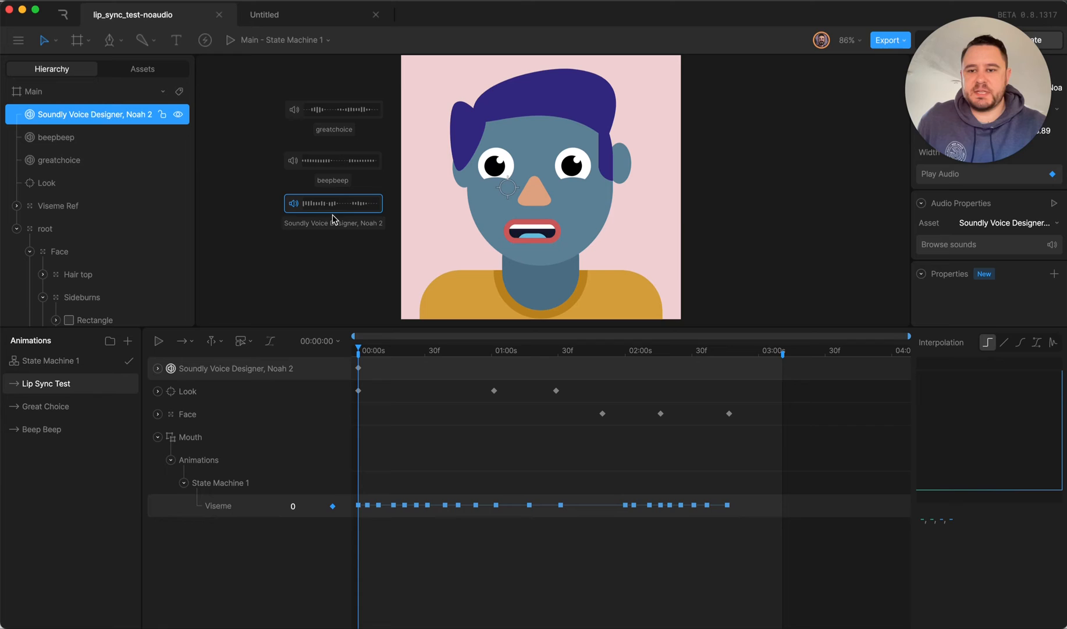
{"action": "mouse_move", "coordinate": [436, 332]}
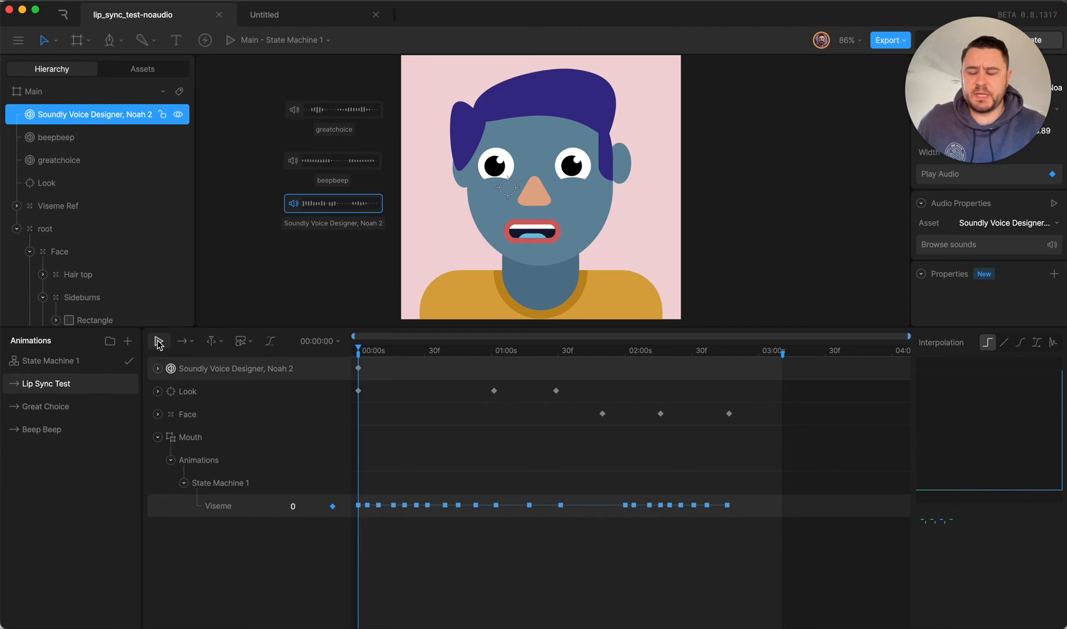
{"action": "mouse_move", "coordinate": [387, 471]}
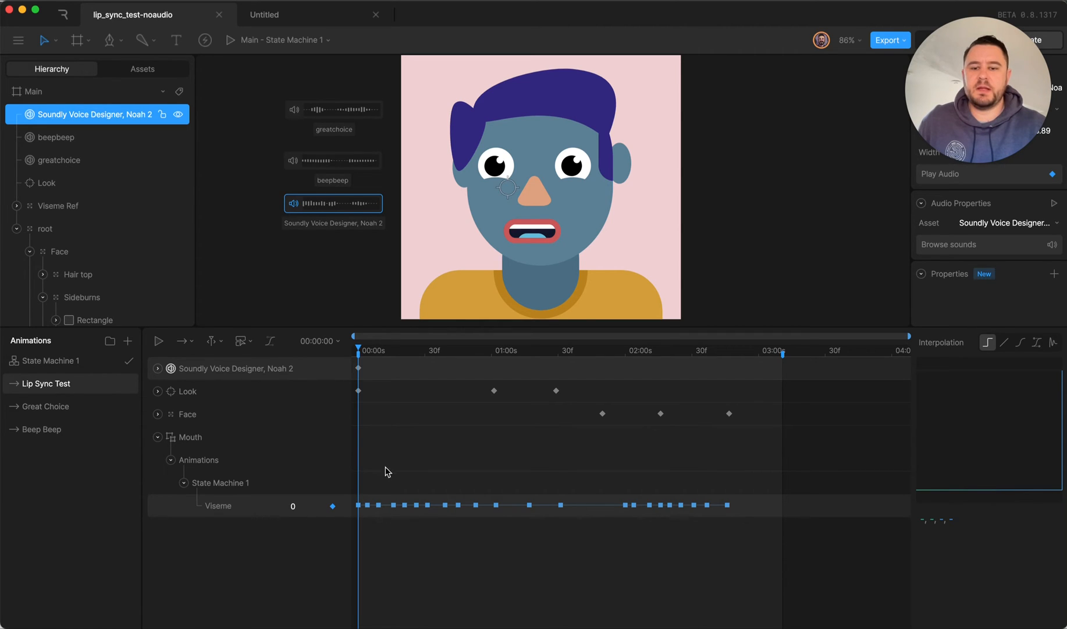
{"action": "mouse_move", "coordinate": [494, 338]}
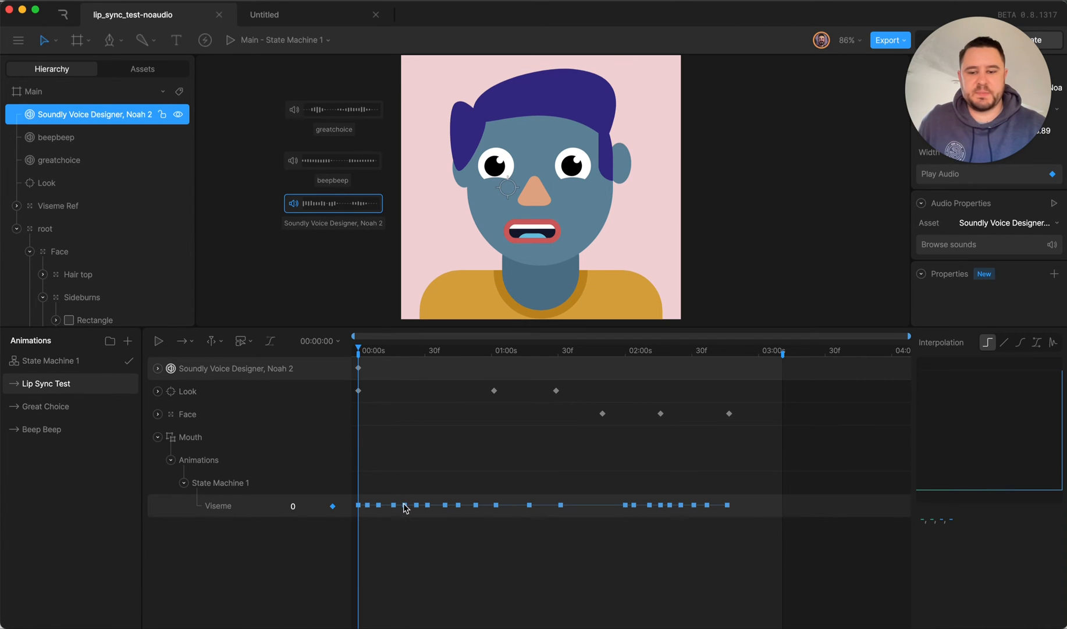
{"action": "mouse_move", "coordinate": [157, 343]}
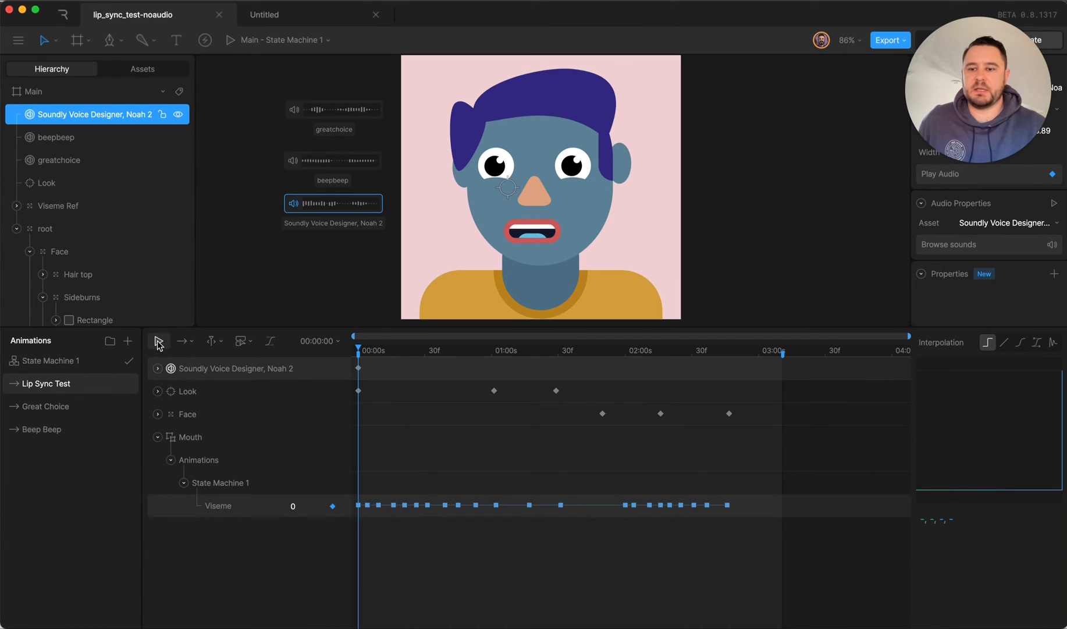
Play the Lip Sync Test animation with audio, then play the Great Choice animation
{"action": "left_click", "coordinate": [158, 341]}
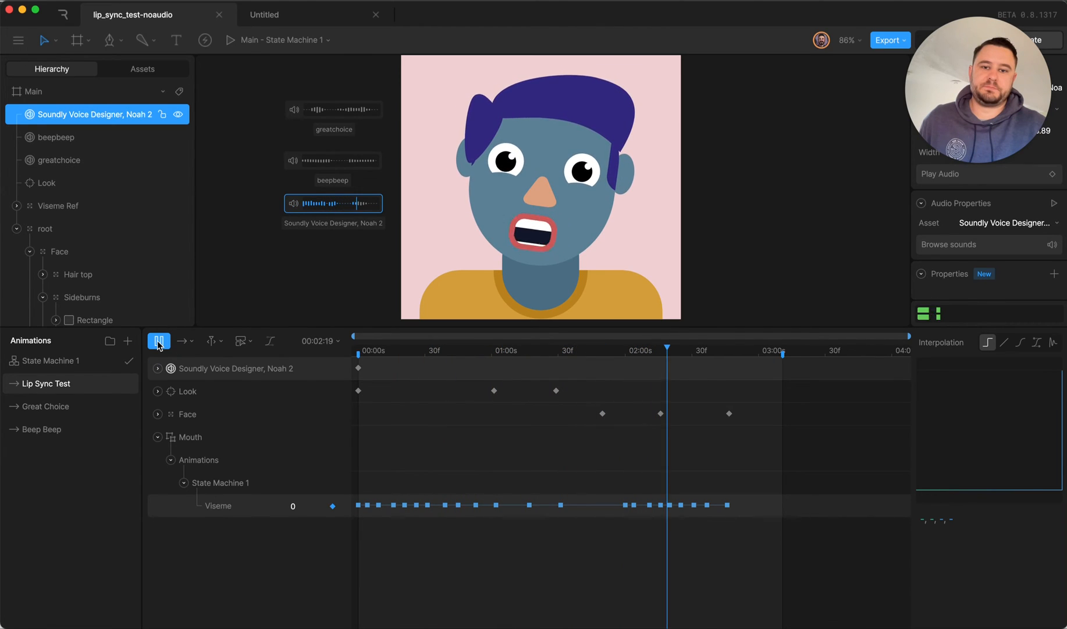
{"action": "left_click", "coordinate": [158, 341]}
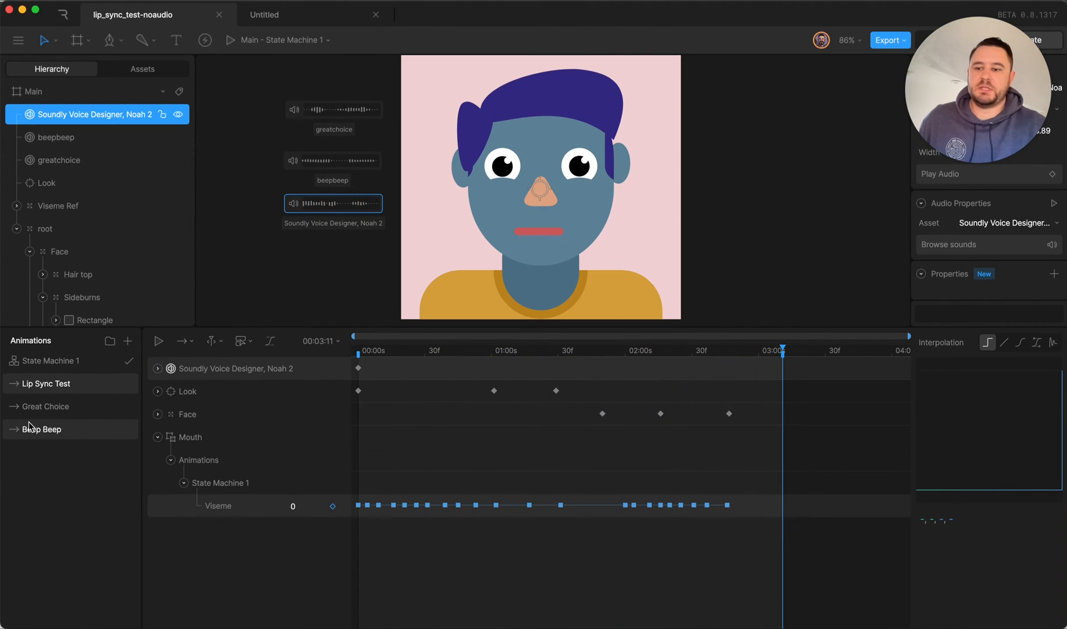
{"action": "left_click", "coordinate": [46, 406]}
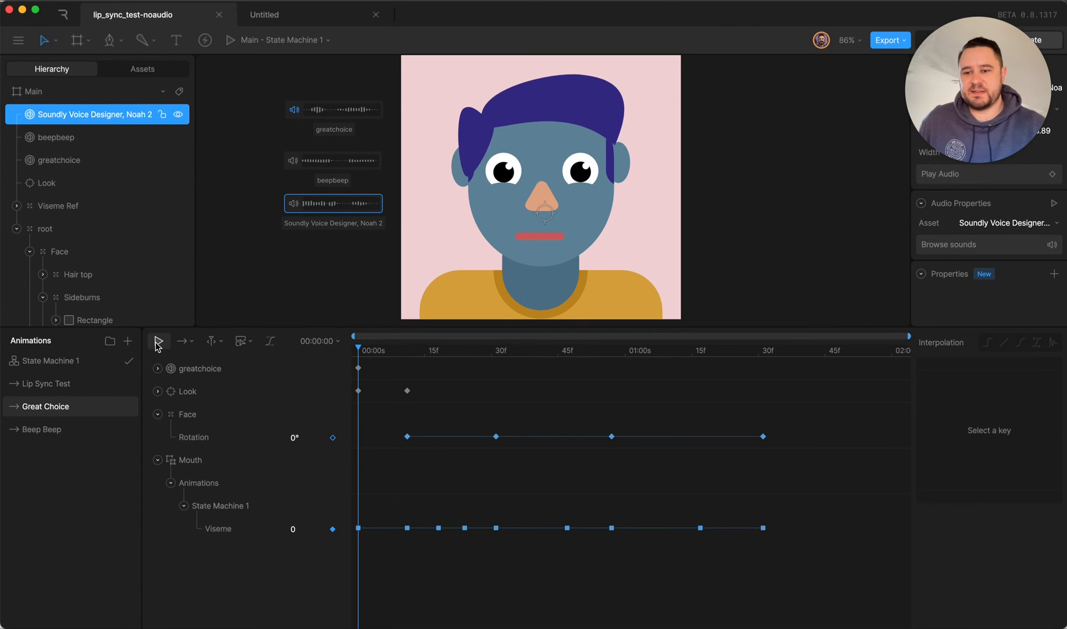
{"action": "left_click", "coordinate": [158, 341]}
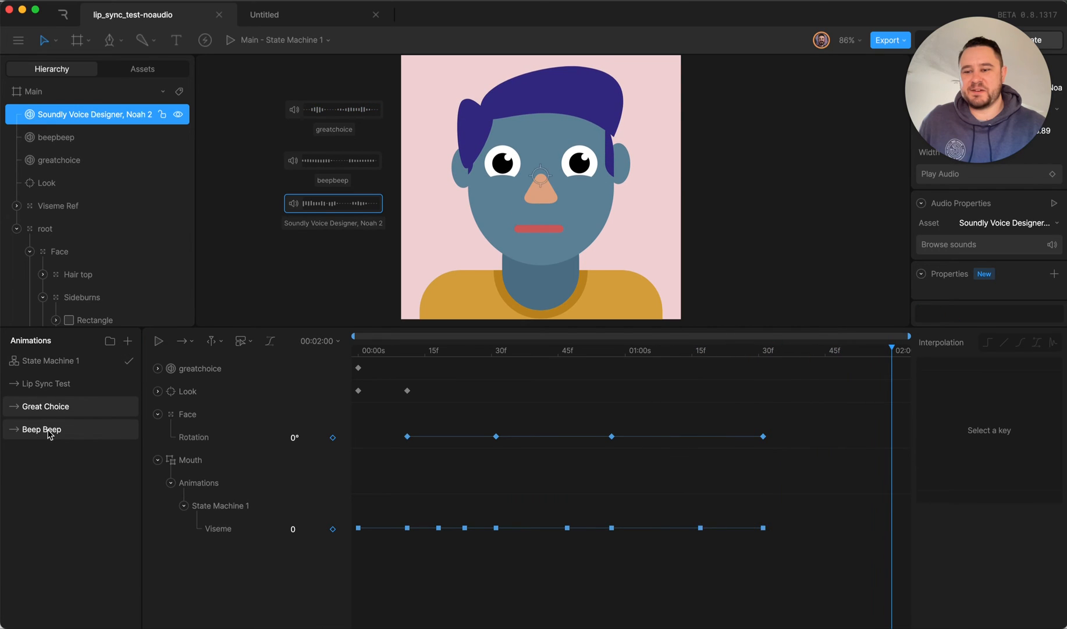
Play the Beep Beep animation and bring up State Machine 1's graph
{"action": "left_click", "coordinate": [41, 429]}
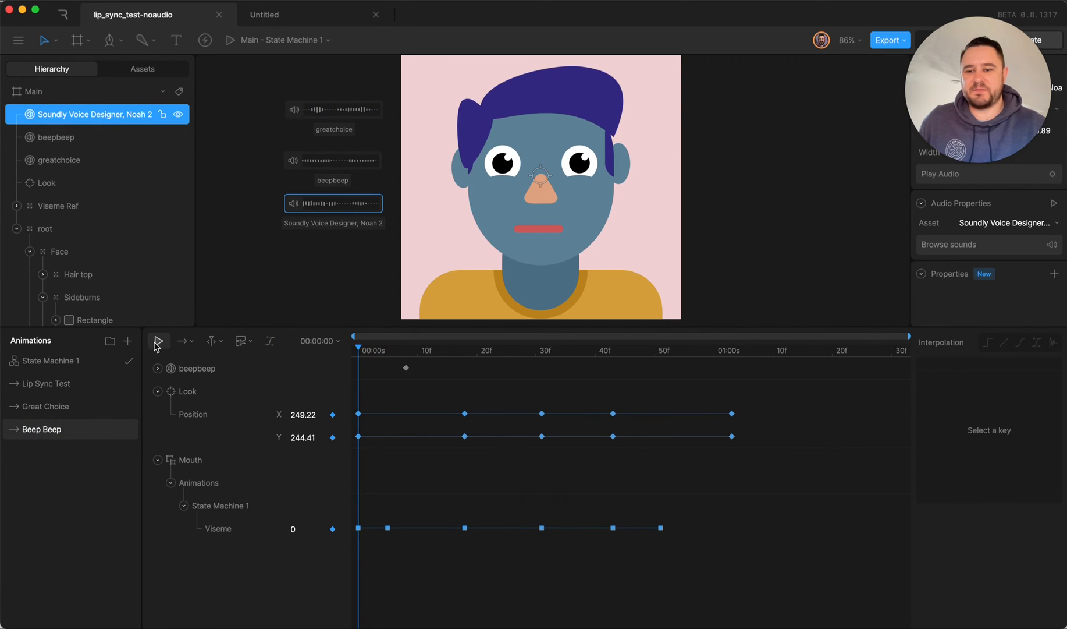
{"action": "left_click", "coordinate": [158, 341]}
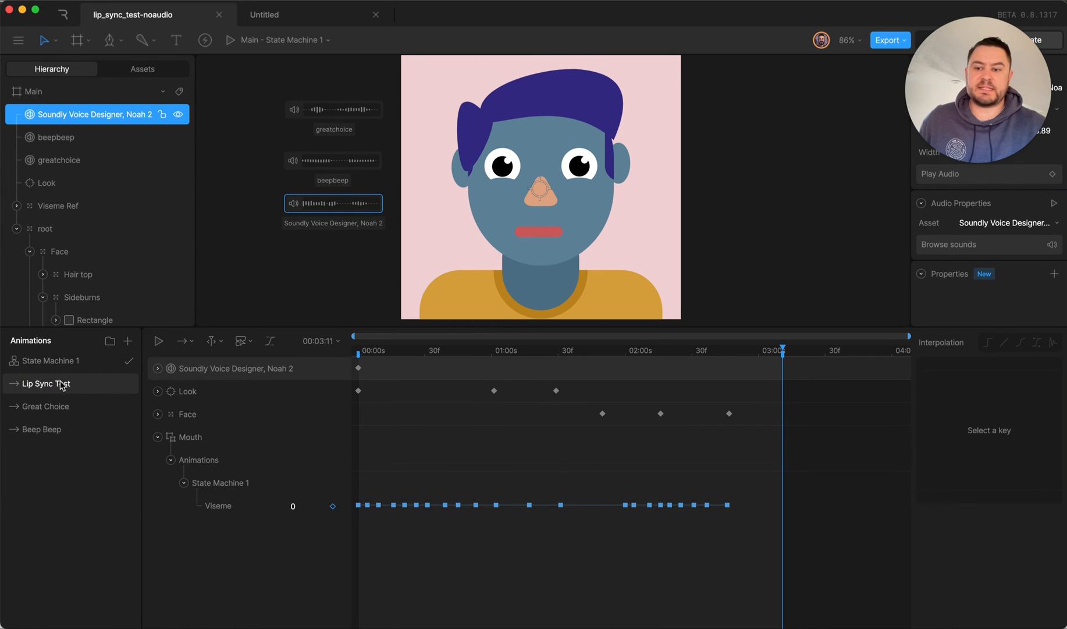
{"action": "left_click", "coordinate": [51, 360]}
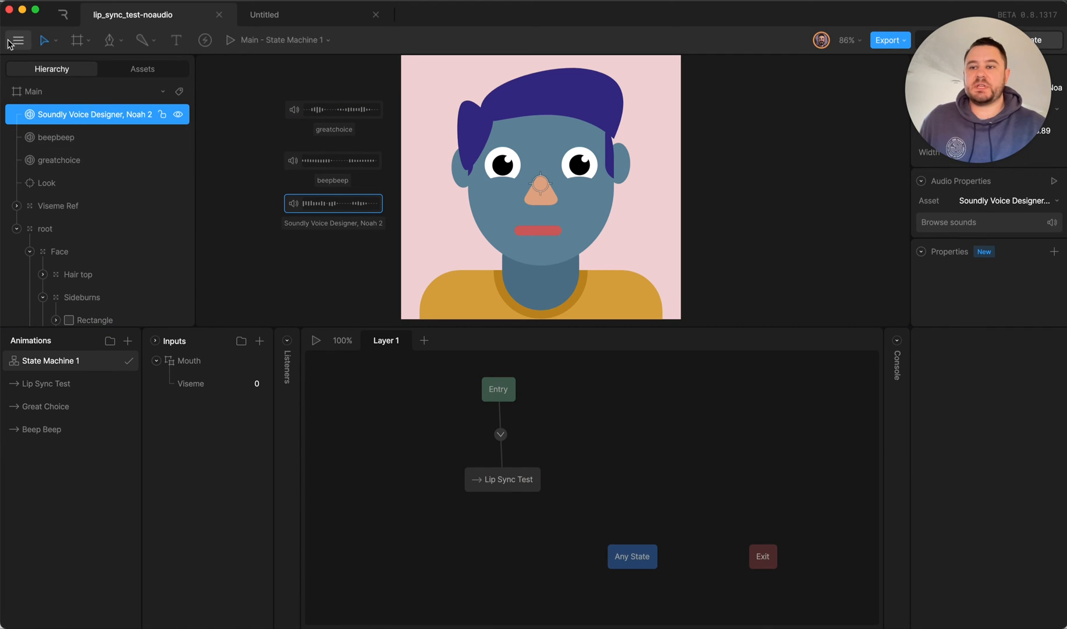
Leave the state machine graph and reopen the Lip Sync Test timeline
{"action": "left_click", "coordinate": [17, 41]}
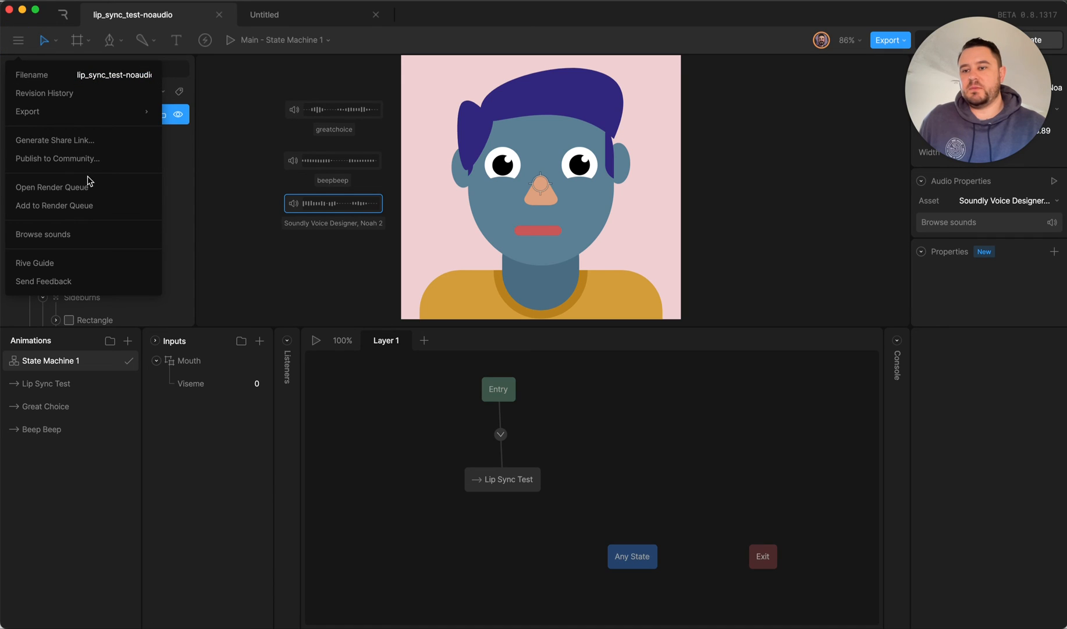
{"action": "mouse_move", "coordinate": [145, 241]}
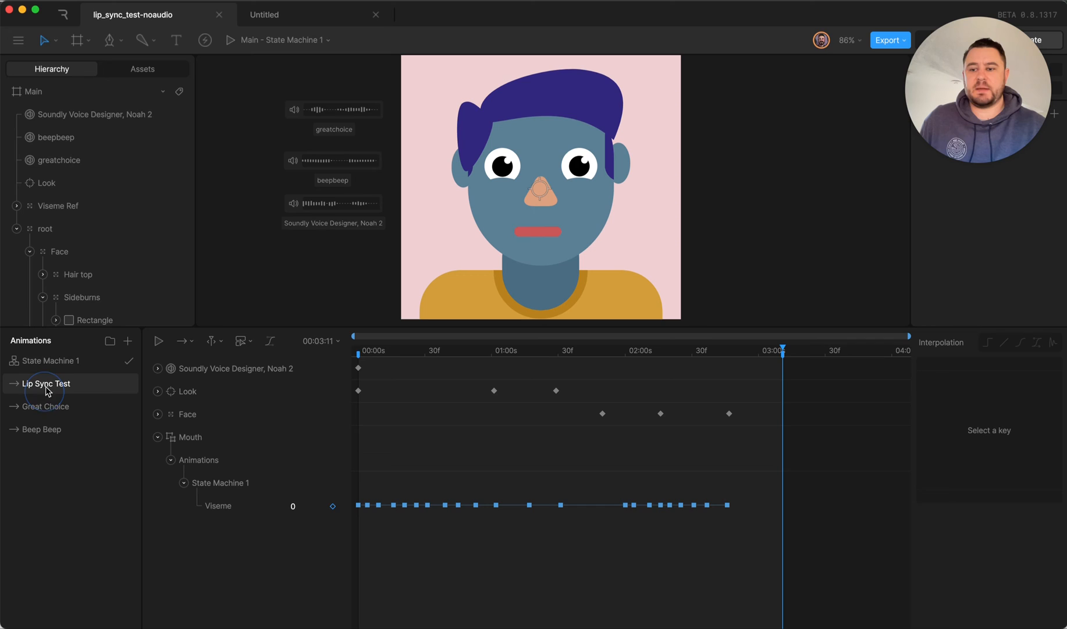
{"action": "left_click", "coordinate": [45, 228]}
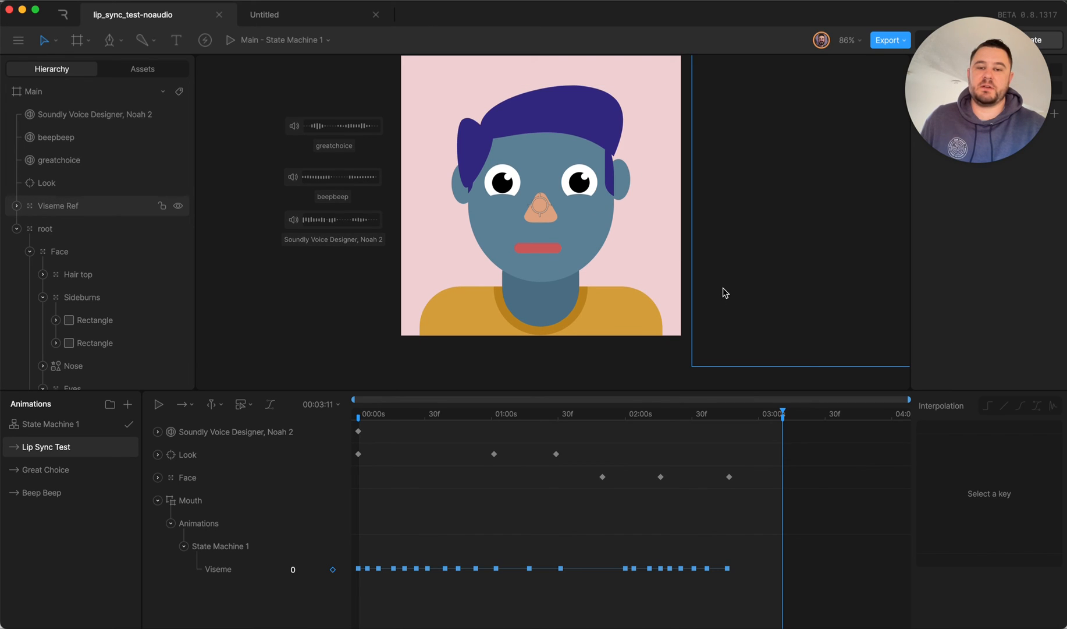
Run State Machine 1 without the Entry transition and set its Viseme input to 6
{"action": "left_click", "coordinate": [49, 424]}
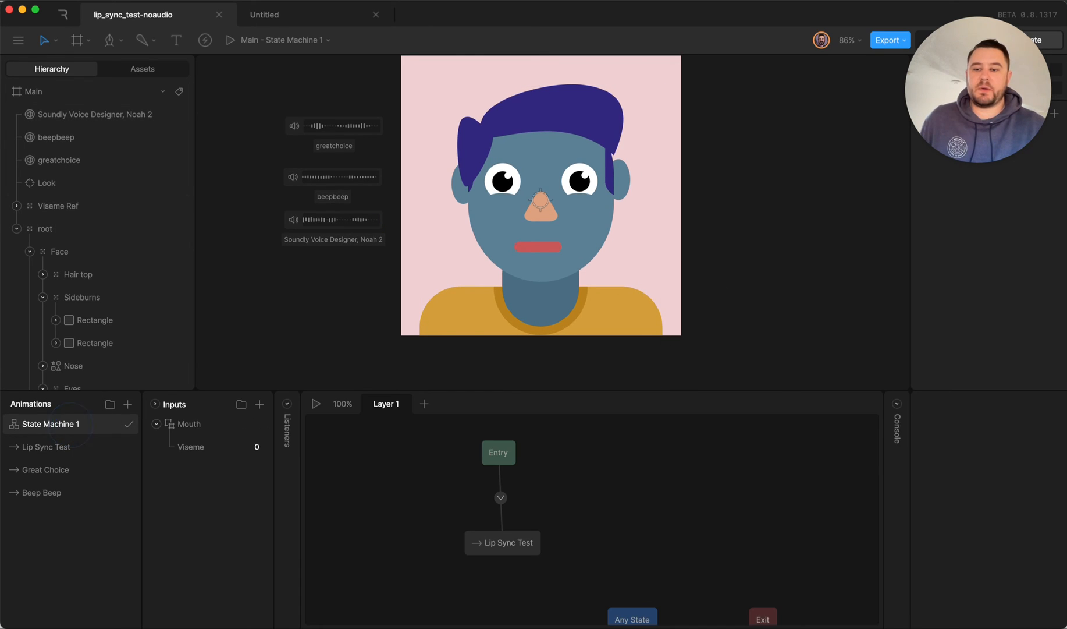
{"action": "mouse_move", "coordinate": [314, 406]}
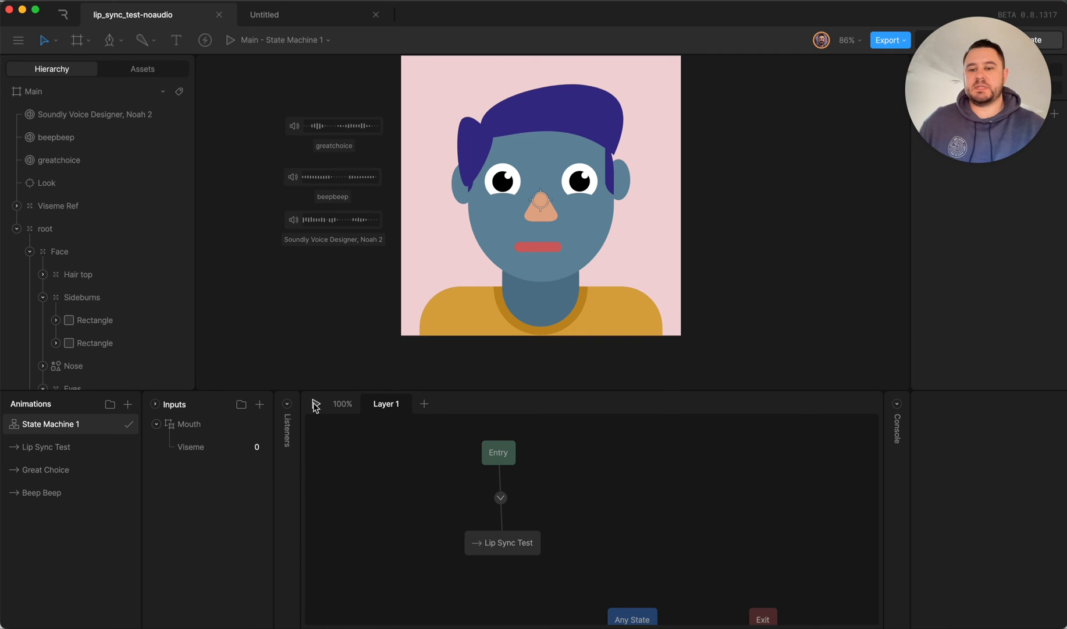
{"action": "mouse_move", "coordinate": [250, 462]}
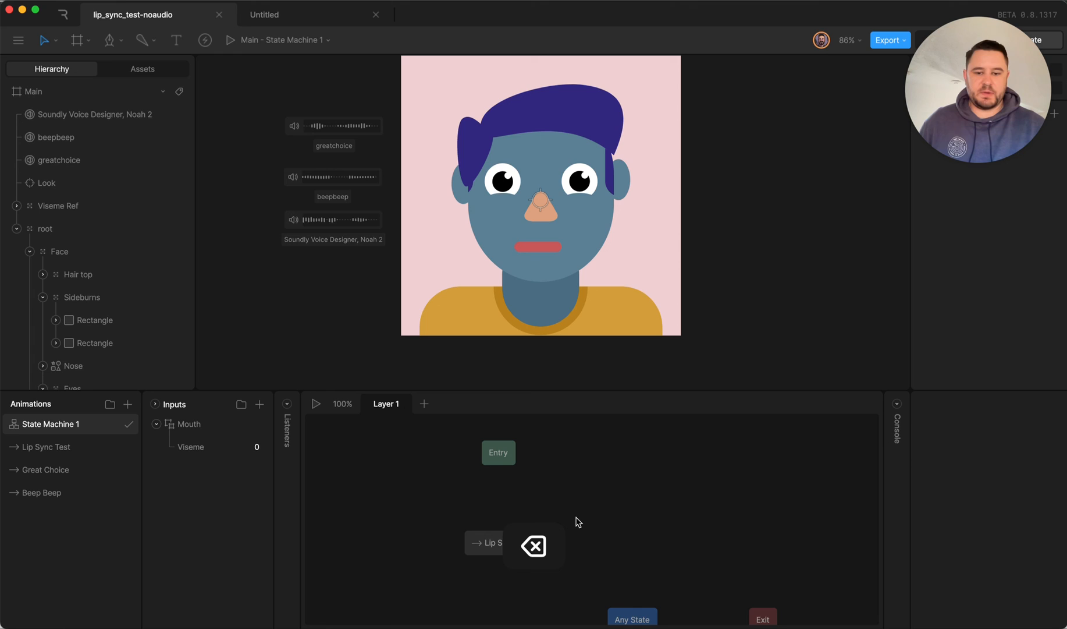
{"action": "mouse_move", "coordinate": [313, 404]}
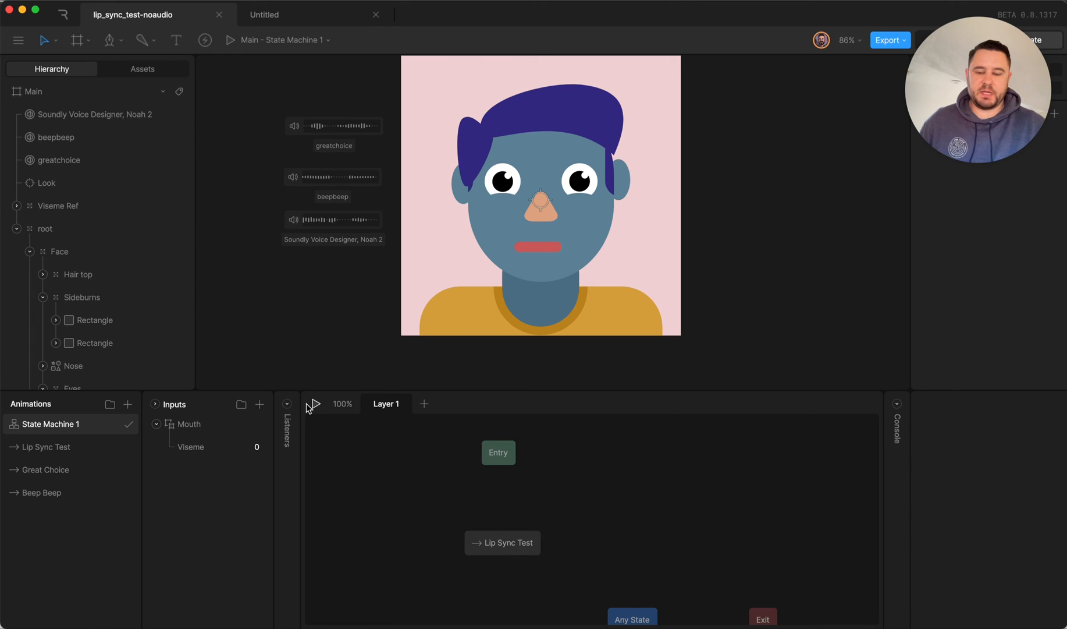
{"action": "left_click", "coordinate": [315, 402]}
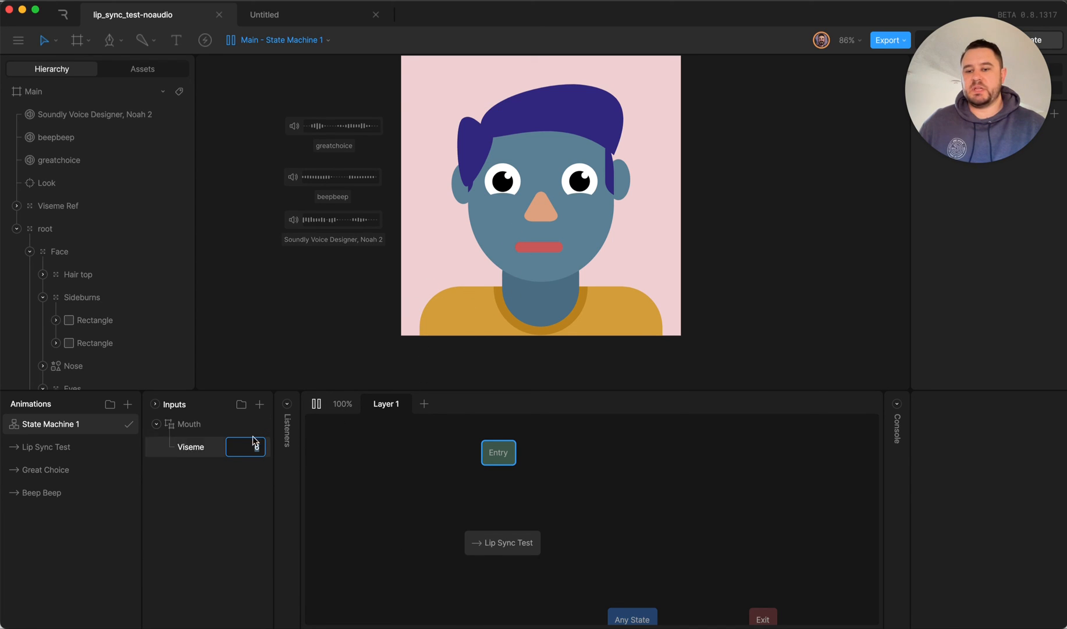
{"action": "type", "text": "6"}
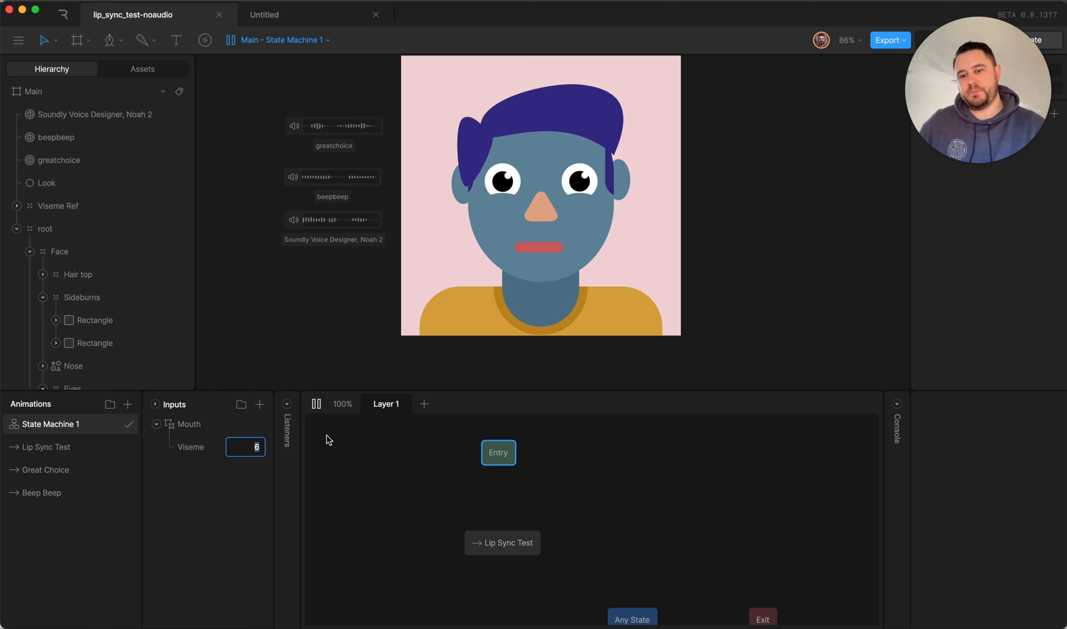